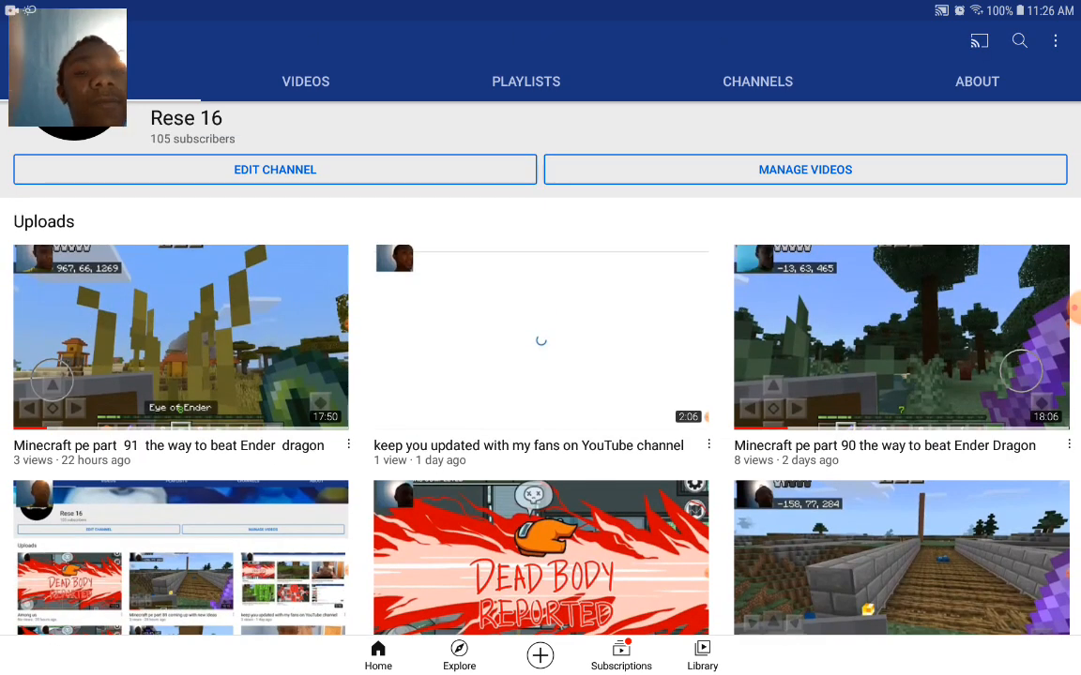
scroll("down", 3)
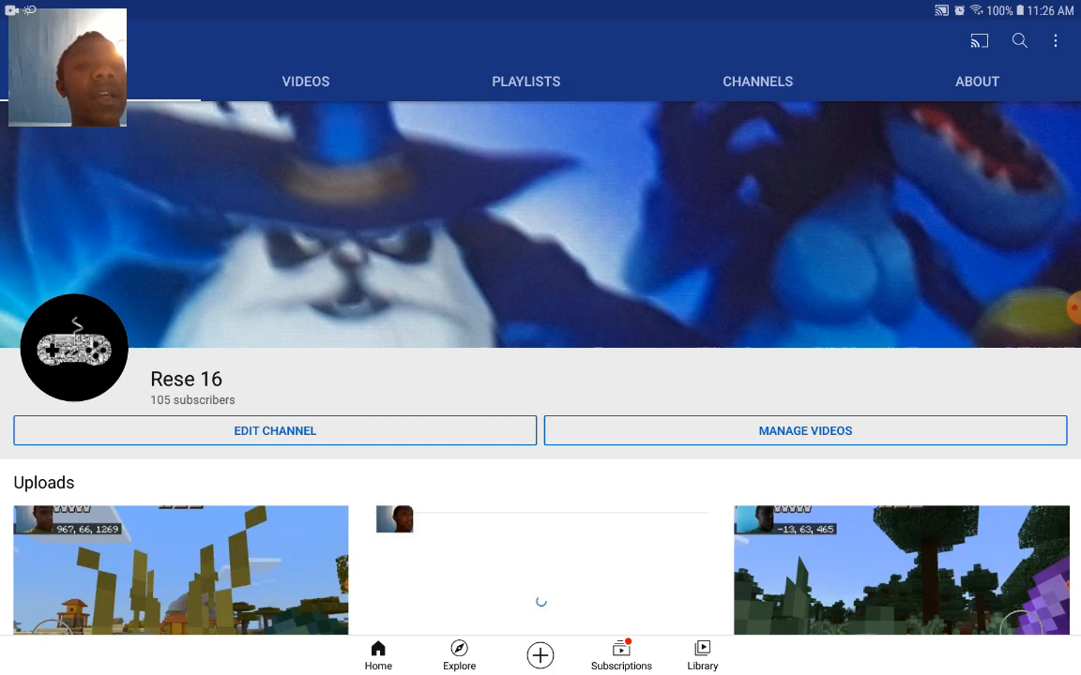
scroll("down", 3)
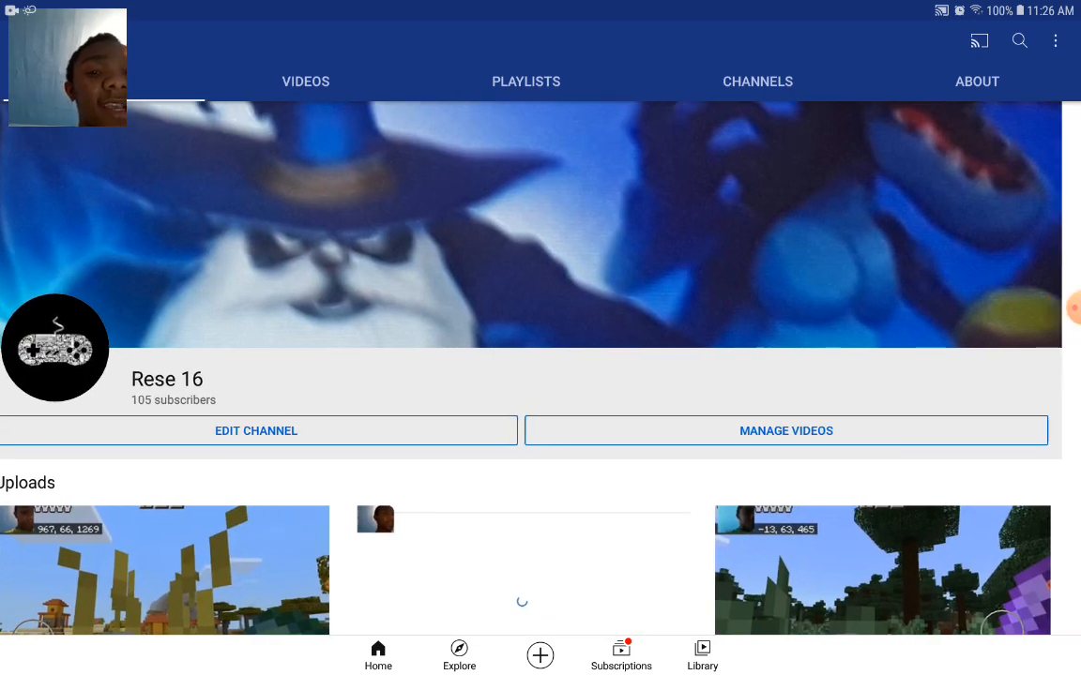
left_click(976, 82)
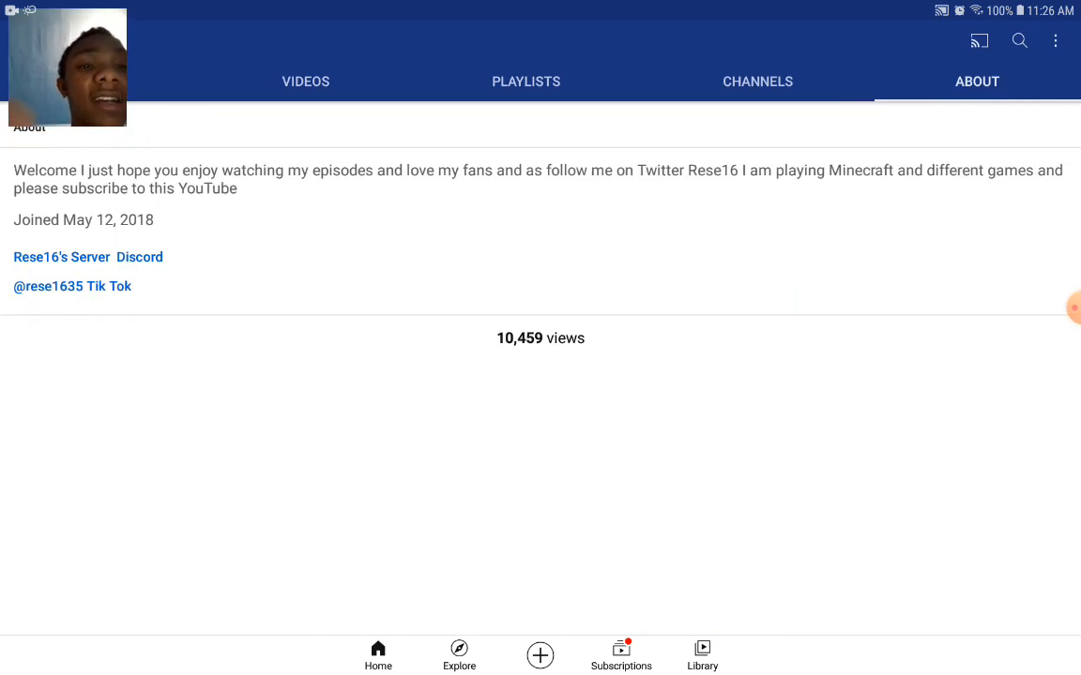
left_click(305, 80)
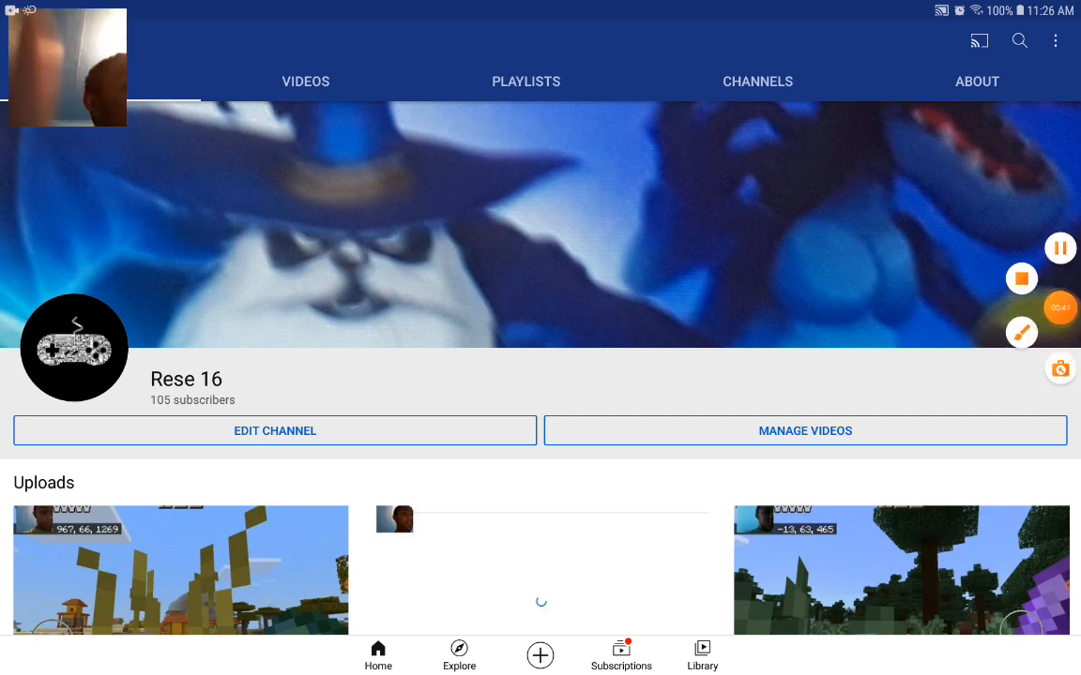
scroll("down", 3)
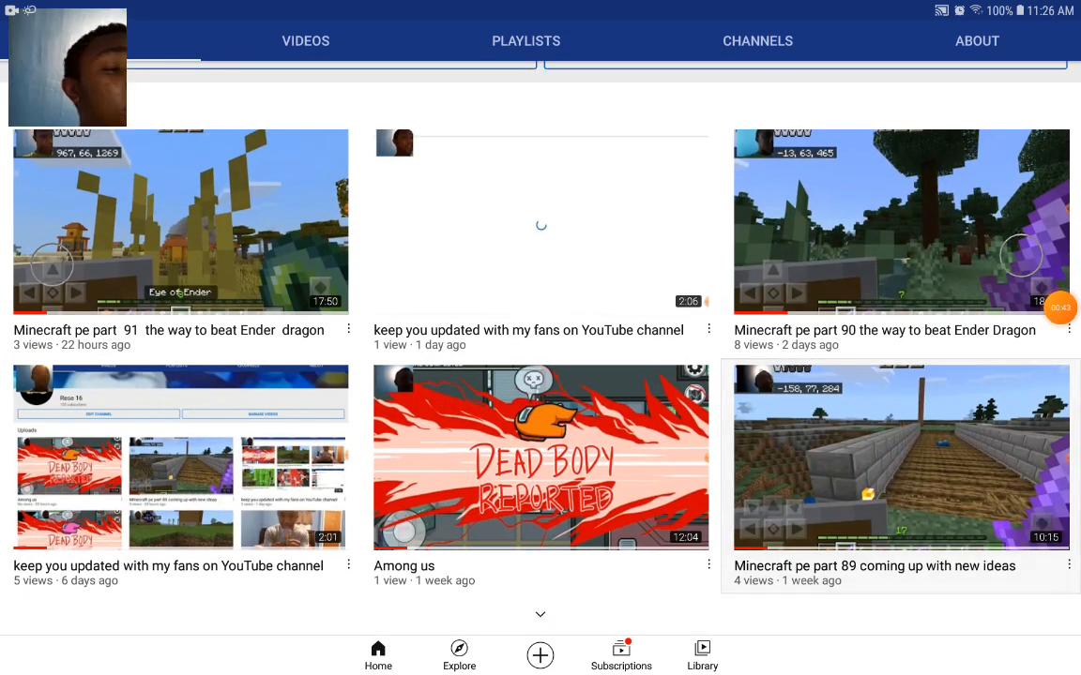
scroll("down", 3)
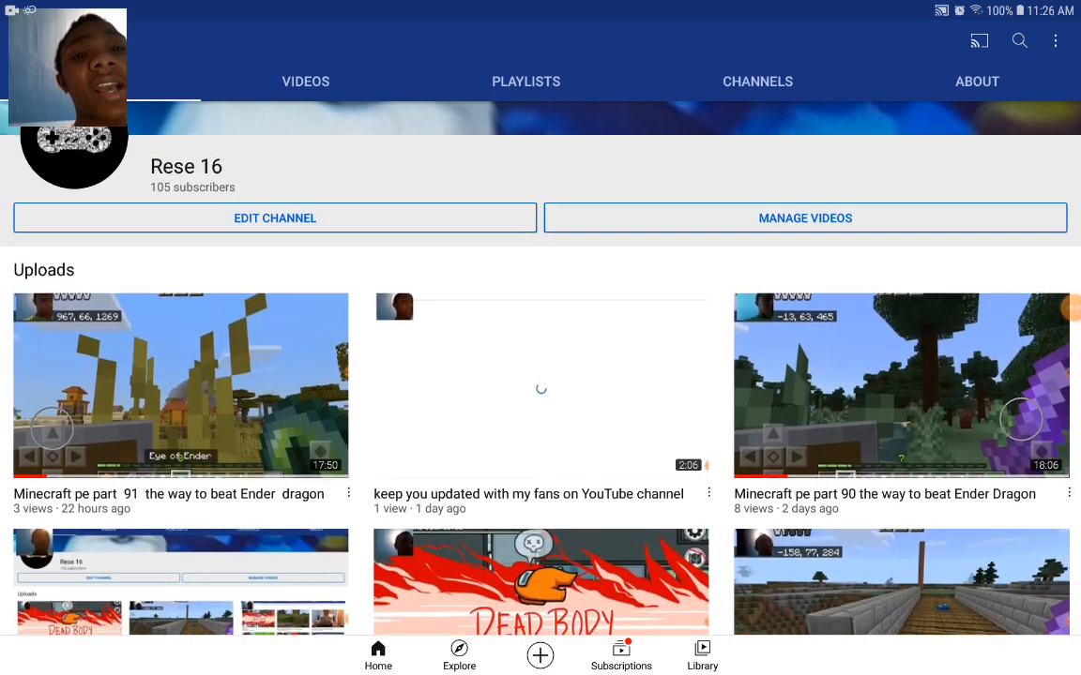